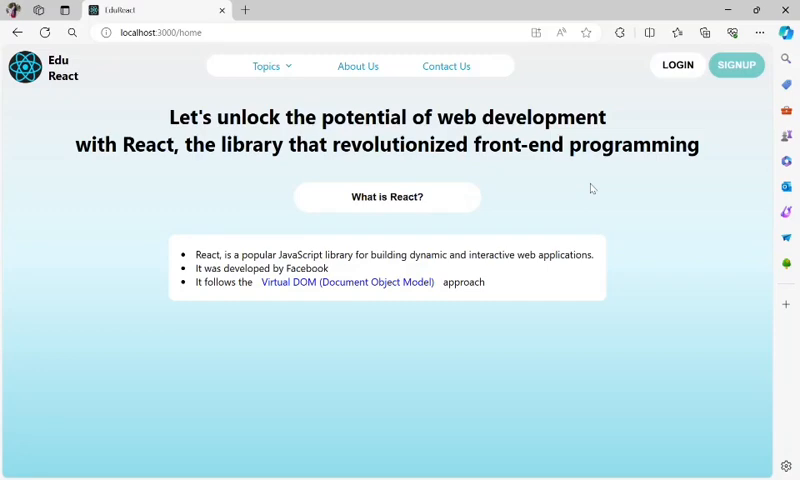
mouse_move(545, 209)
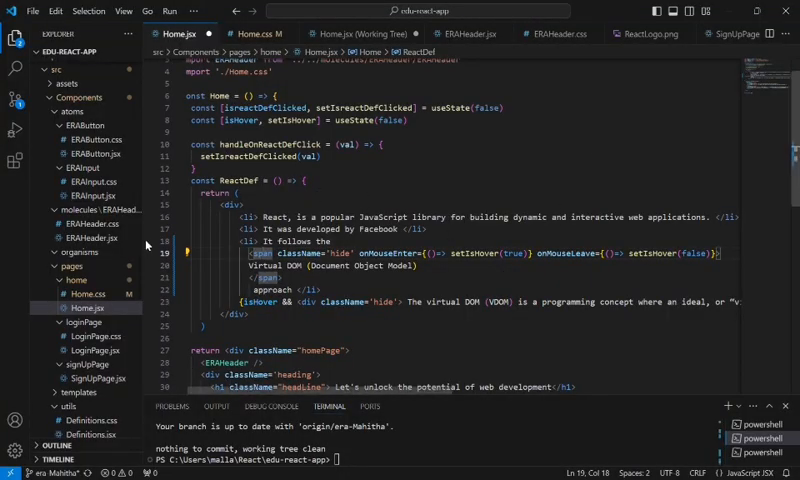
mouse_move(84, 308)
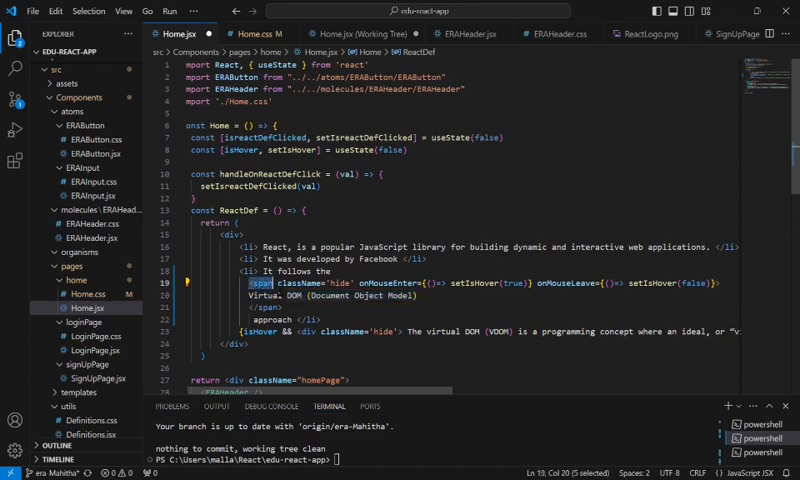
click(264, 307)
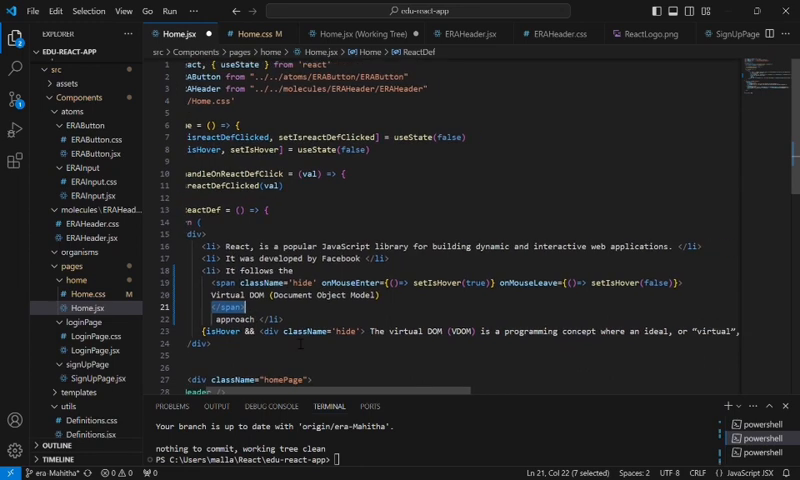
scroll(left, 3)
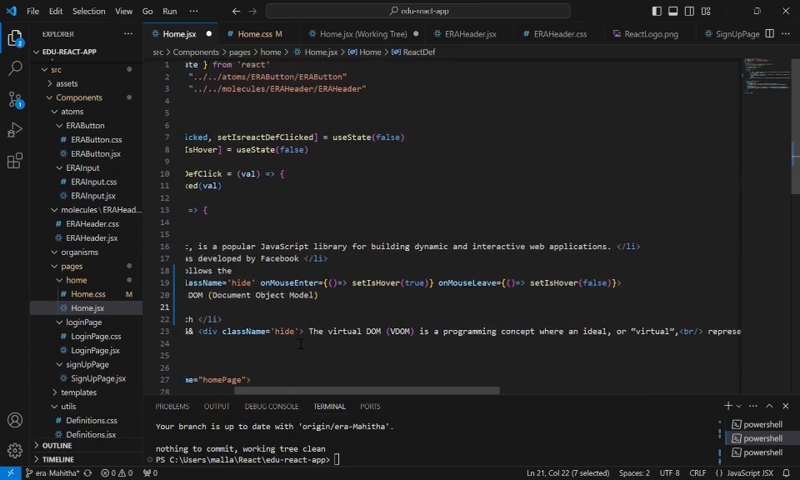
scroll(left, 3)
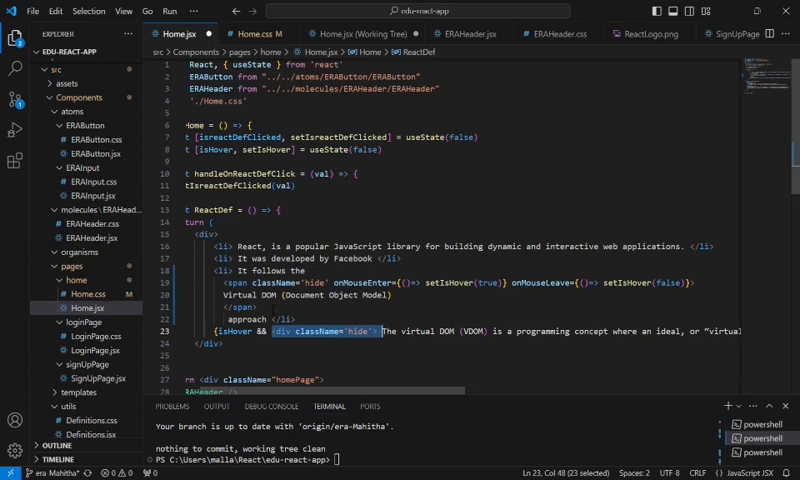
click(320, 330)
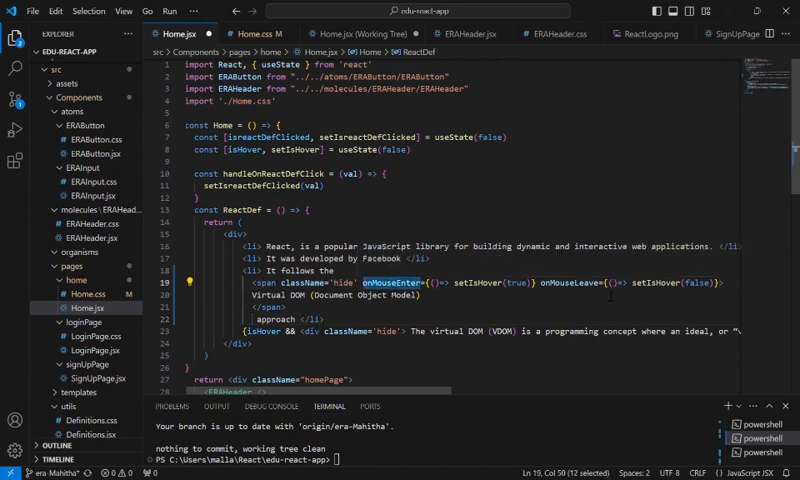
double_click(558, 282)
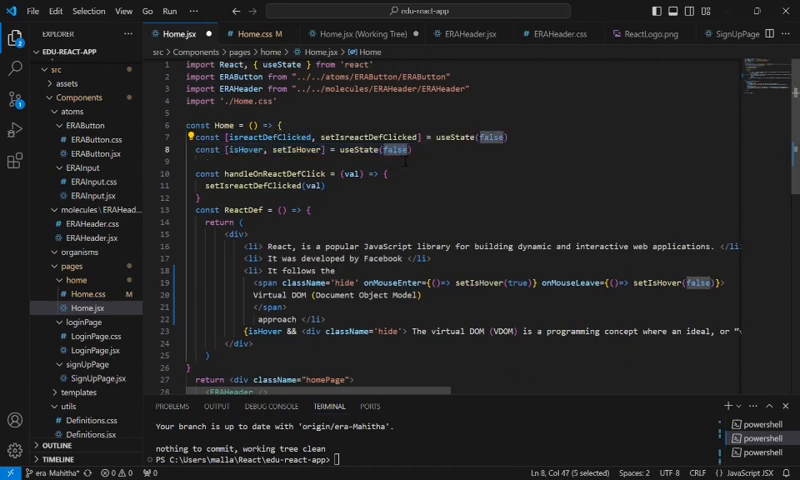
double_click(256, 150)
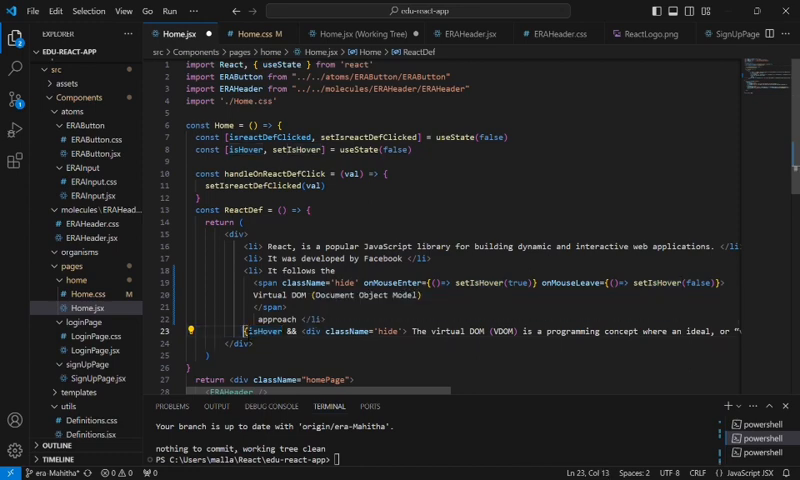
double_click(256, 330)
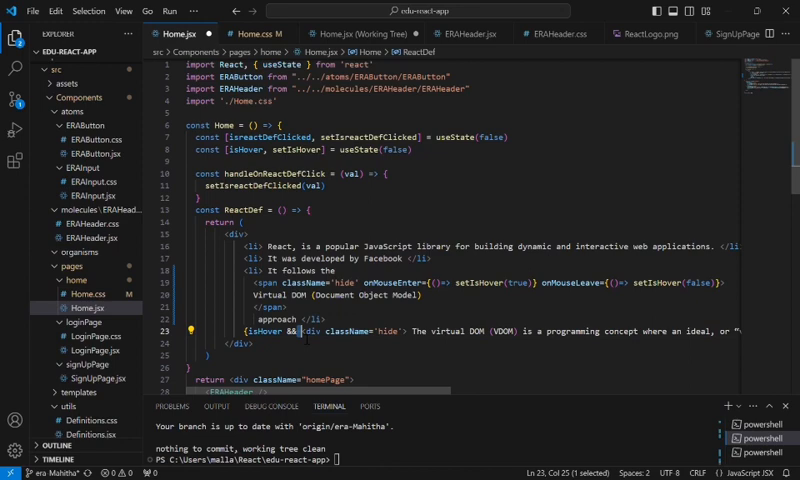
scroll(down, 3)
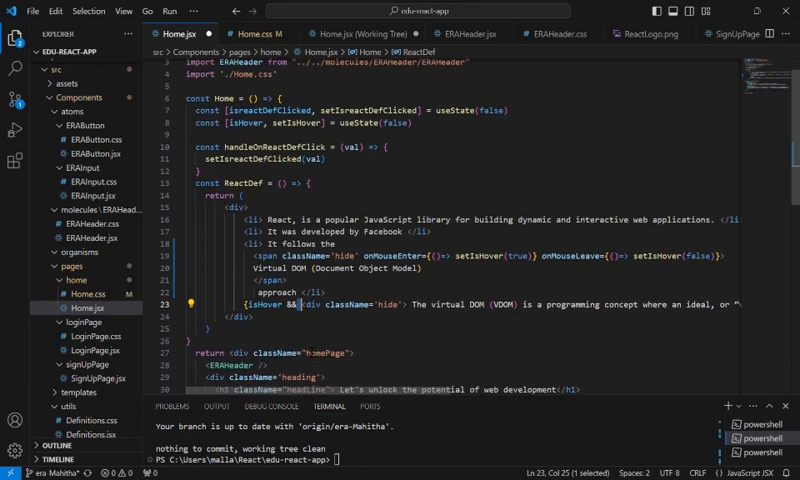